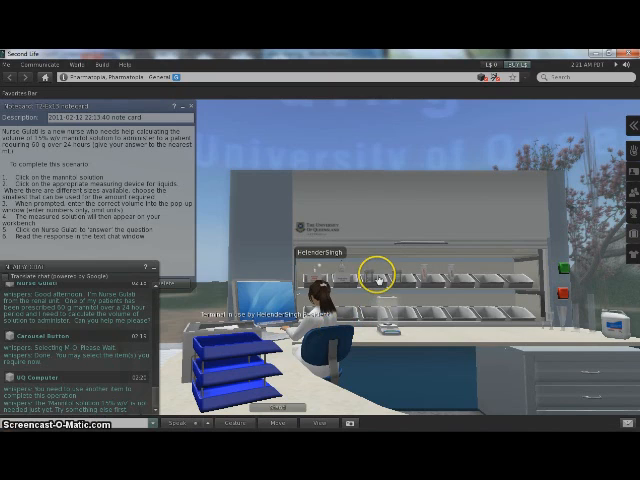
{"action": "mouse_move", "coordinate": [344, 272]}
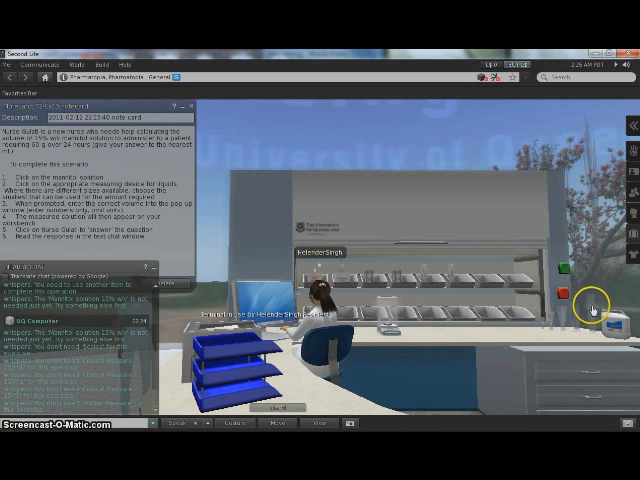
Select the red object at the right end of the lab bench to show its confirmation notice
{"action": "left_click", "coordinate": [588, 308]}
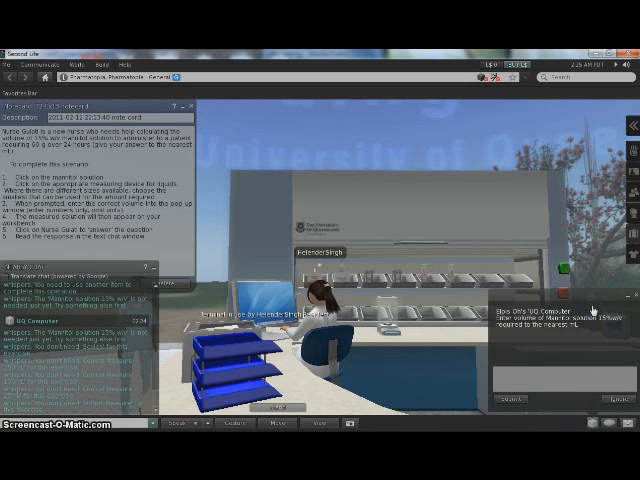